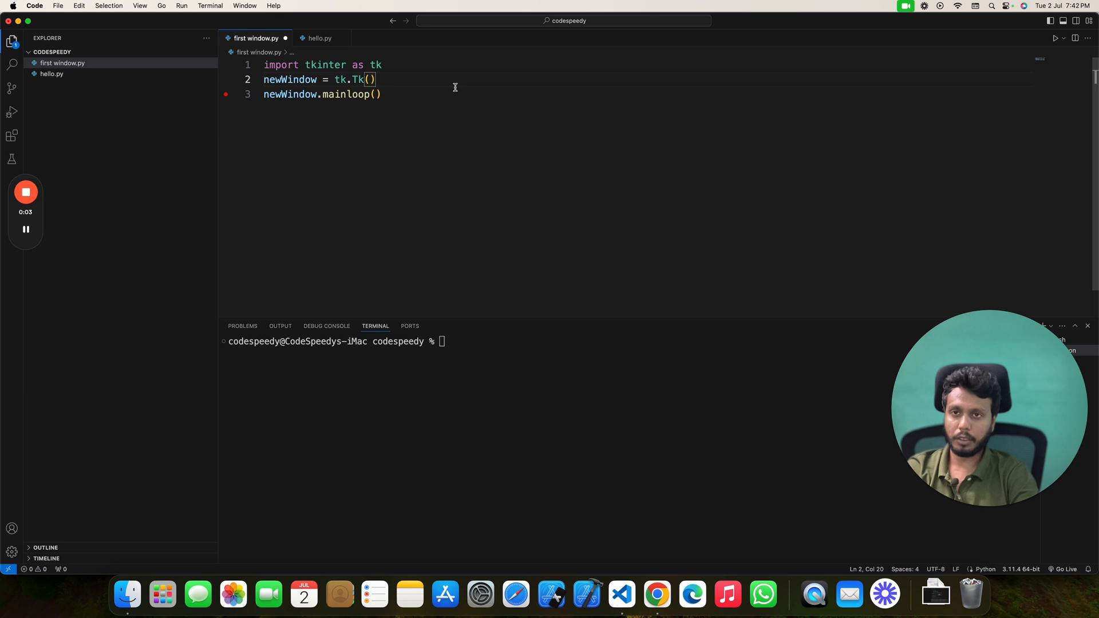
pyautogui.moveTo(402, 84)
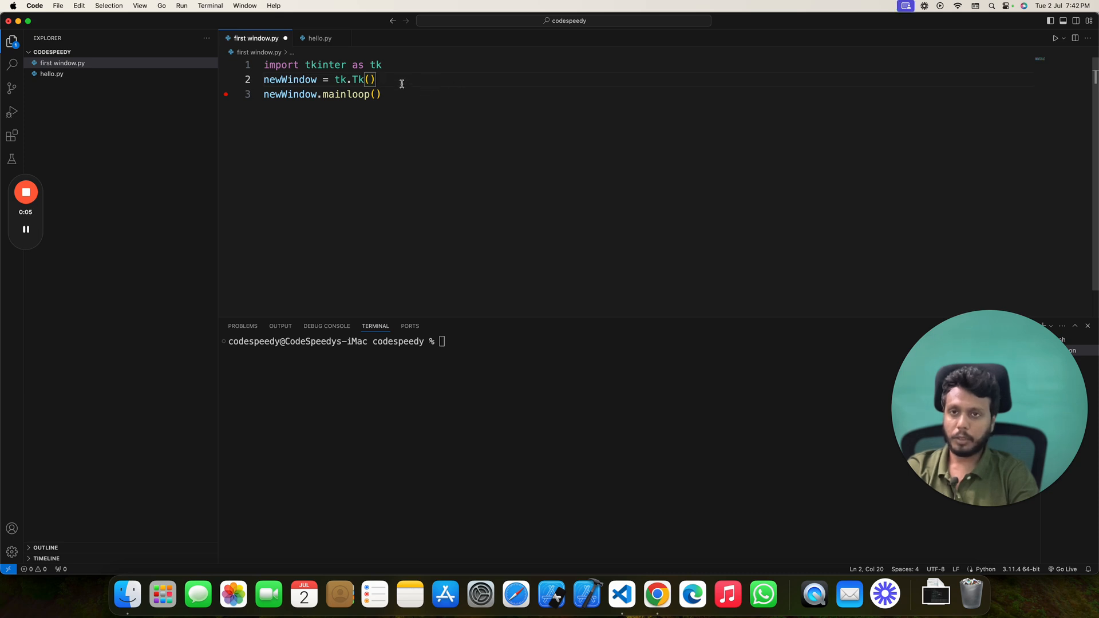
# Run first window.py and maximise the empty tk window that opens.
pyautogui.click(1059, 38)
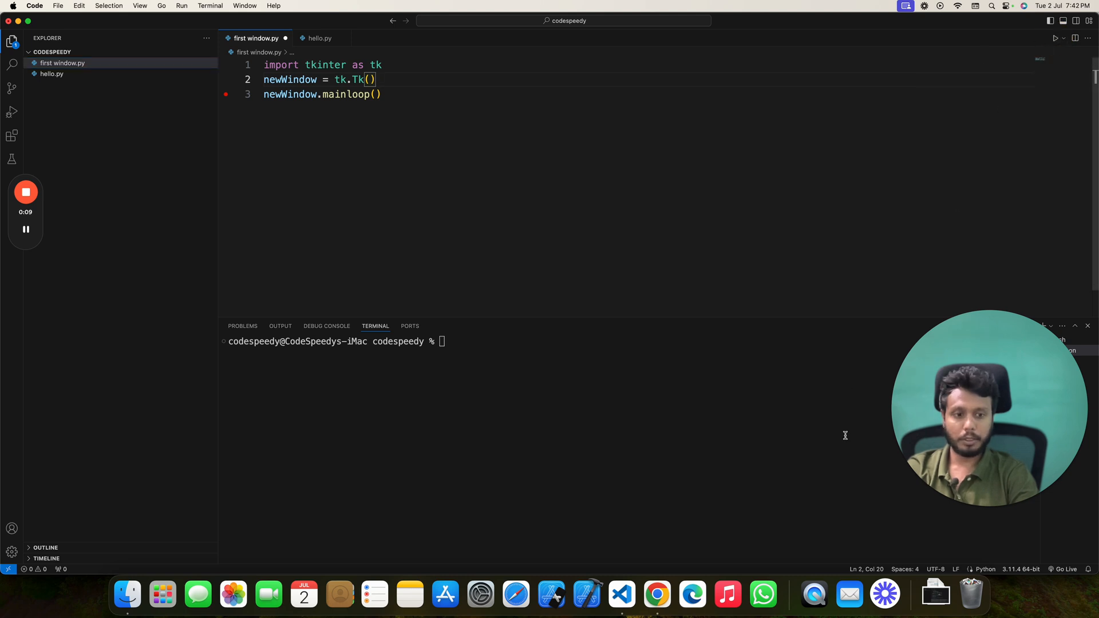
pyautogui.click(1055, 37)
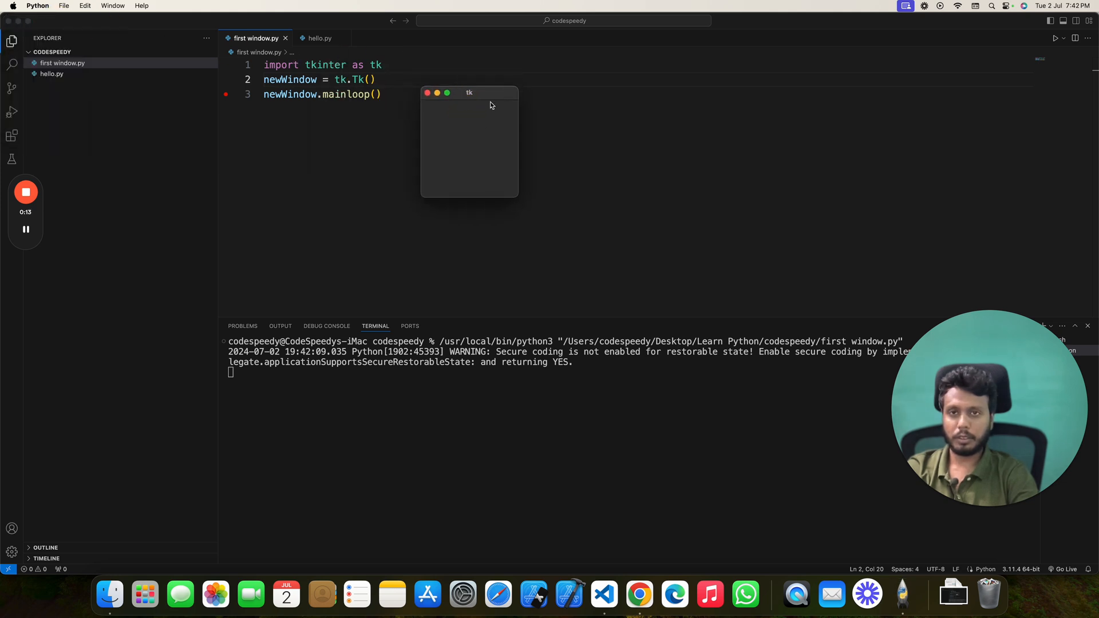
pyautogui.moveTo(497, 96)
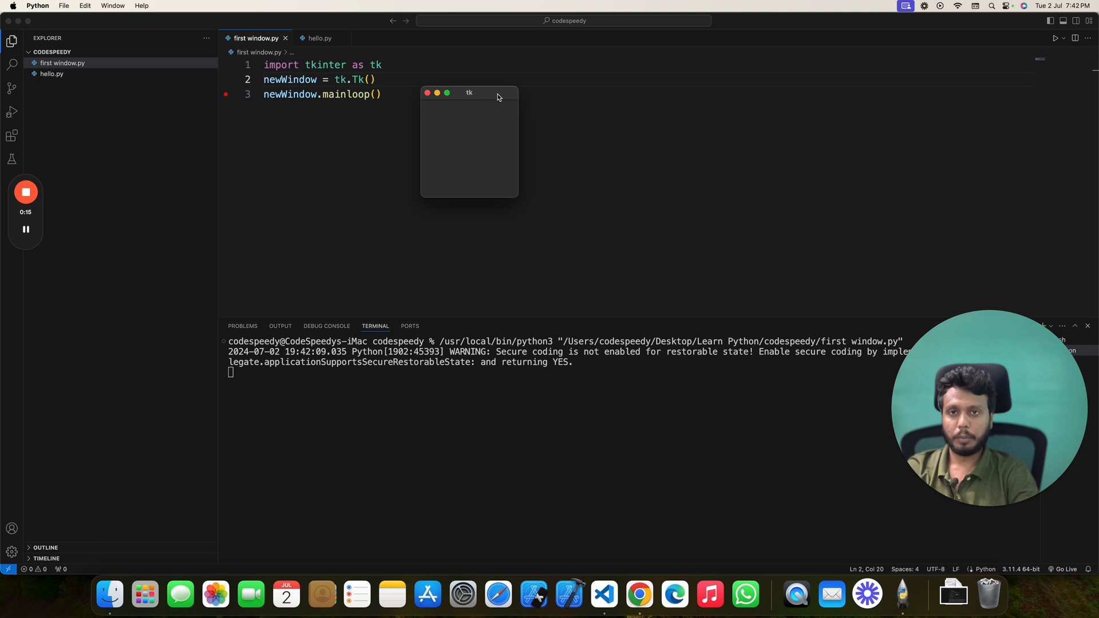
pyautogui.click(446, 92)
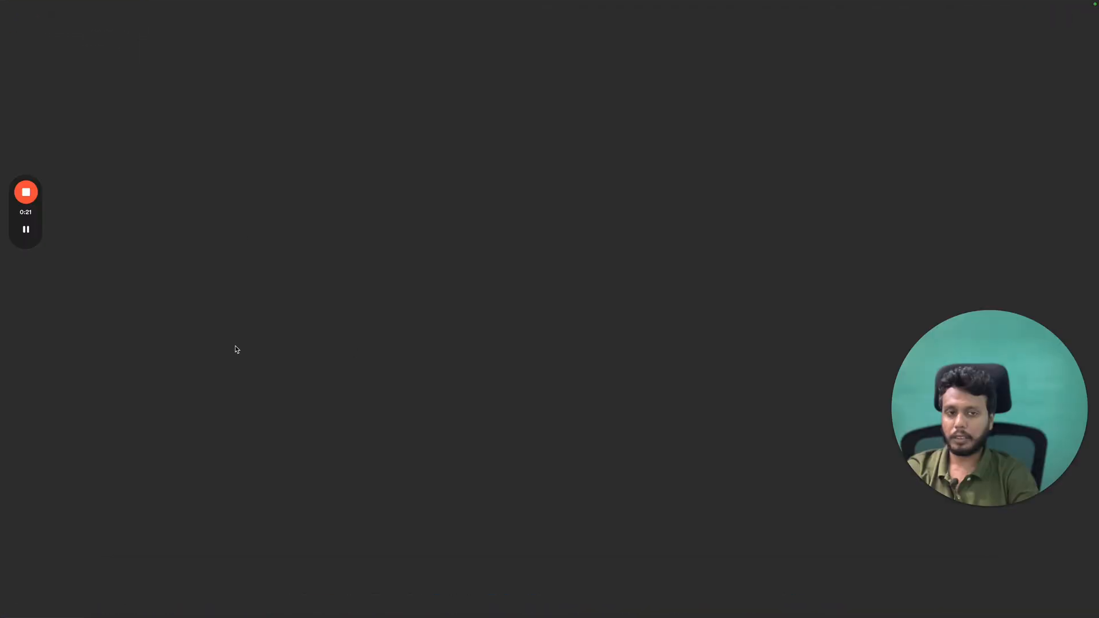
pyautogui.moveTo(265, 27)
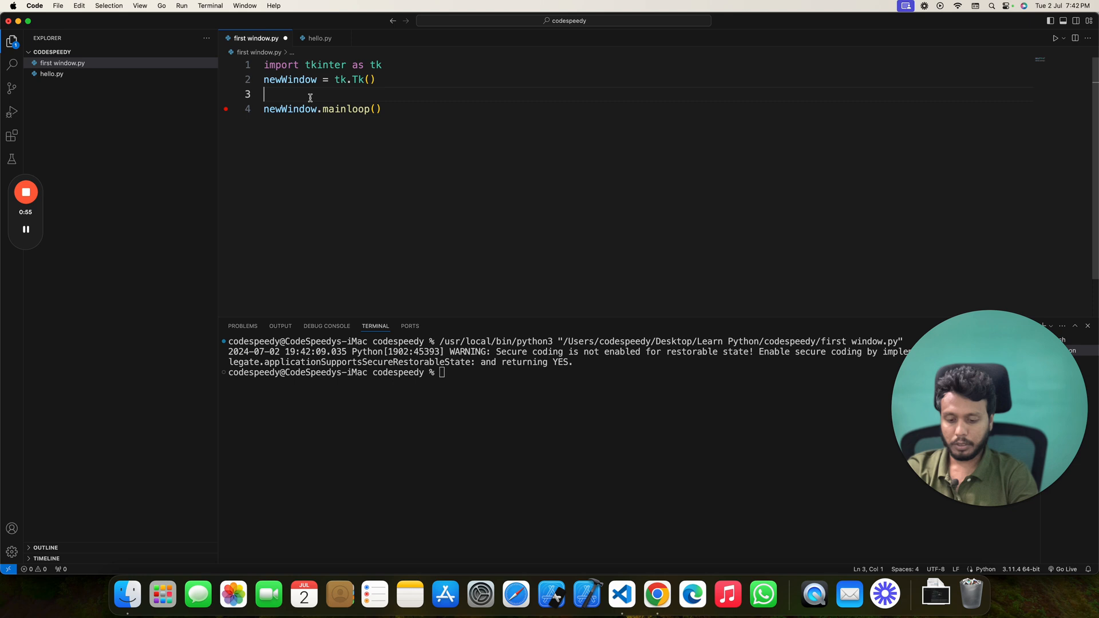
# Start line 3 as newWindow.geometry("{}x{}".format(...).
pyautogui.write('newWindow.geometry(')
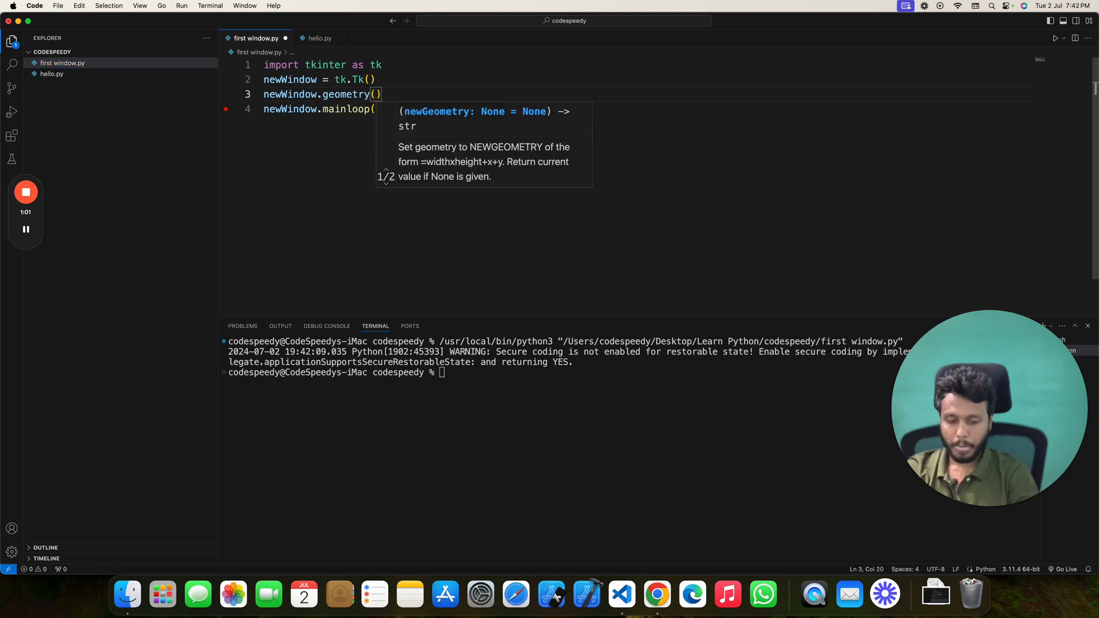
pyautogui.write('"{}"')
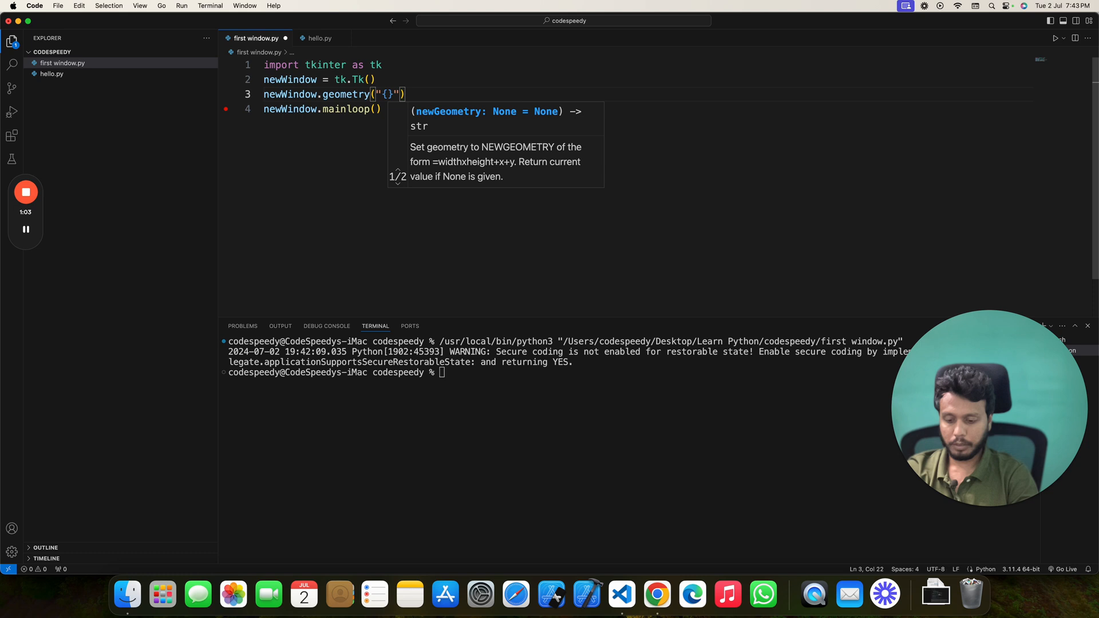
pyautogui.write('x{}')
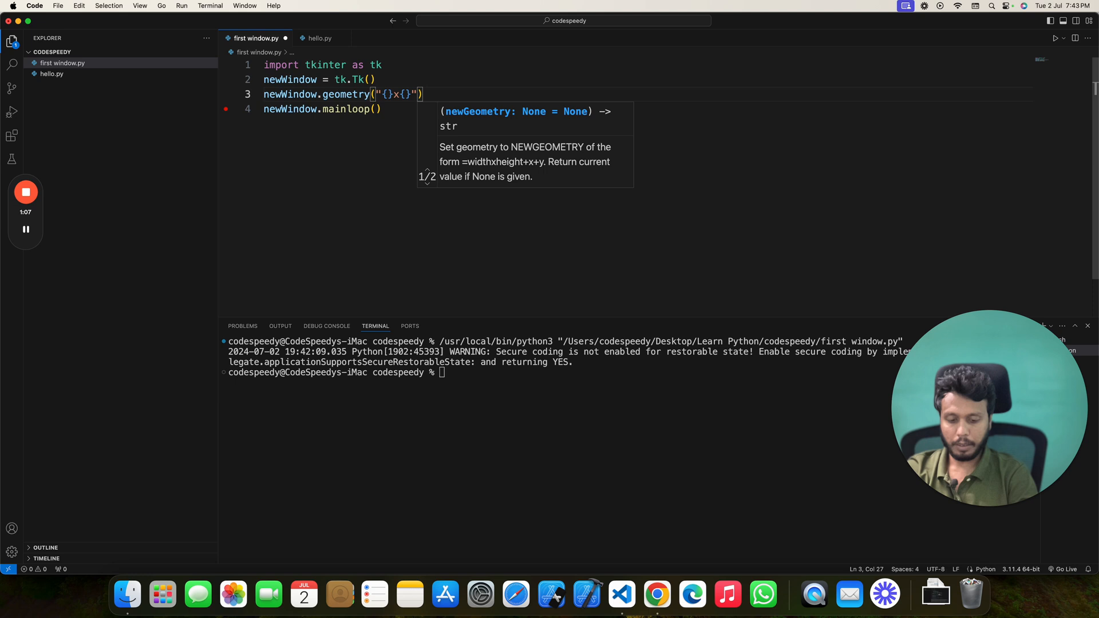
pyautogui.write('.form')
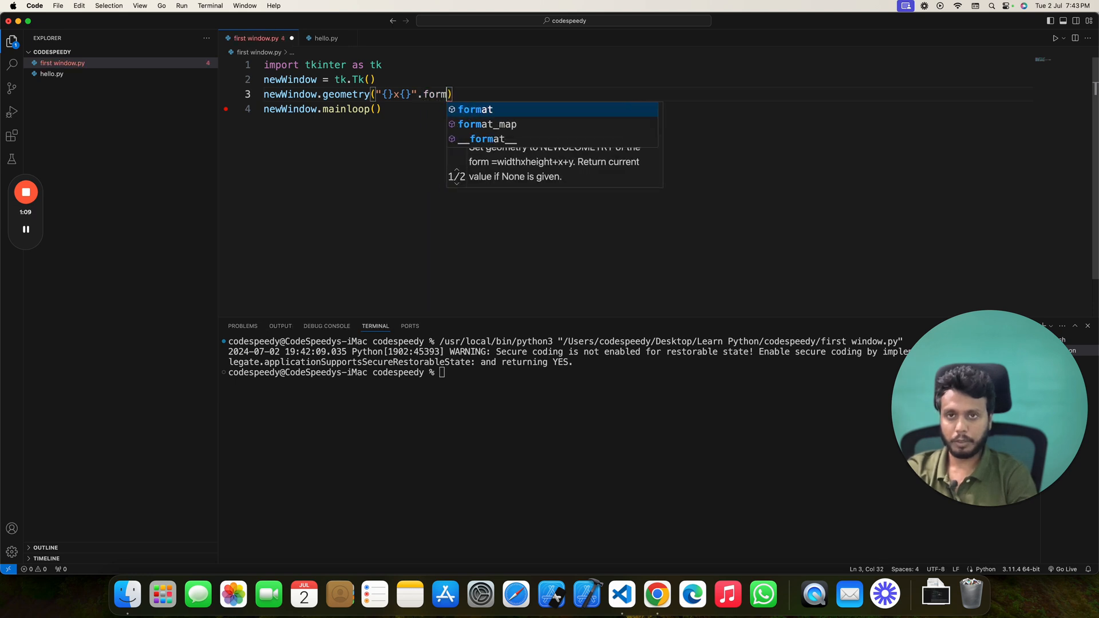
pyautogui.write('at(')
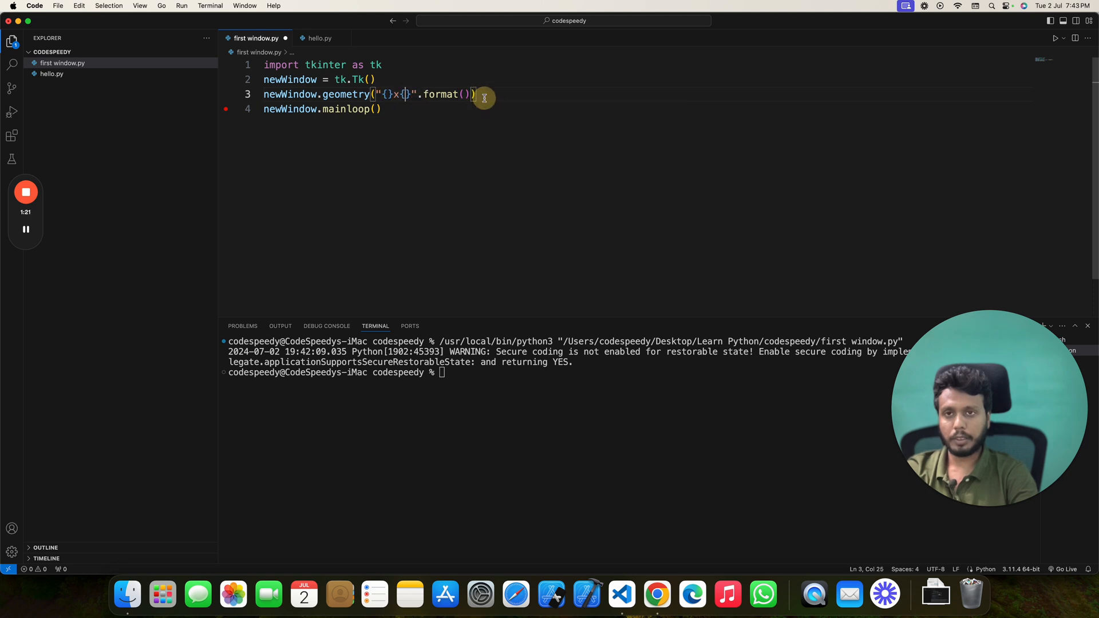
# Fill format() with newWindow.winfo_screenwidth() and newWindow.winfo_screenheight().
pyautogui.write('n')
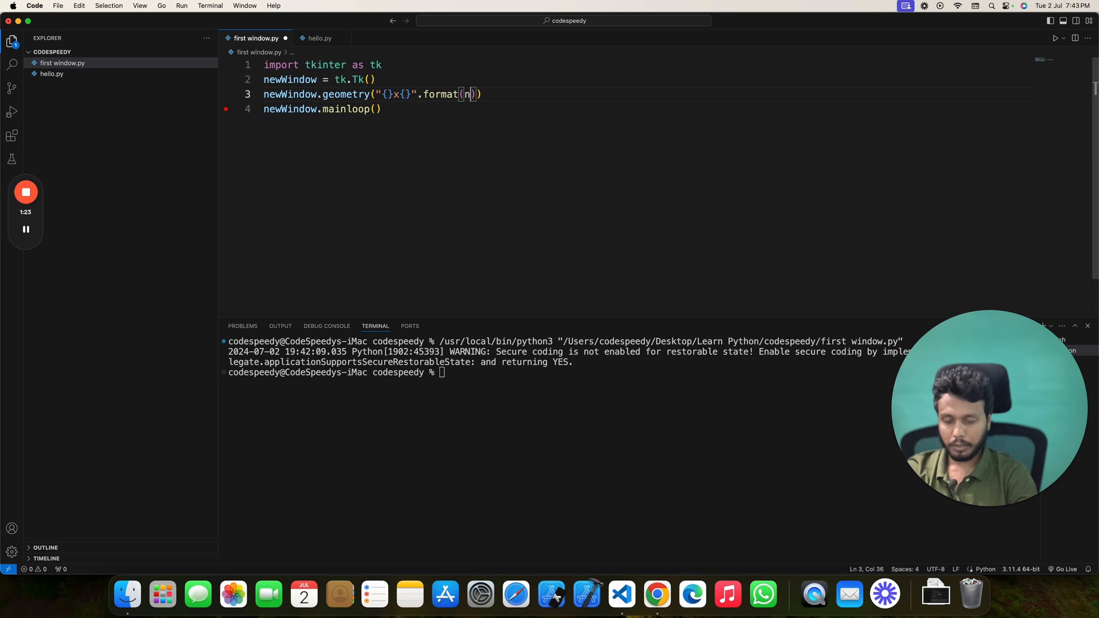
pyautogui.write('ewWindow')
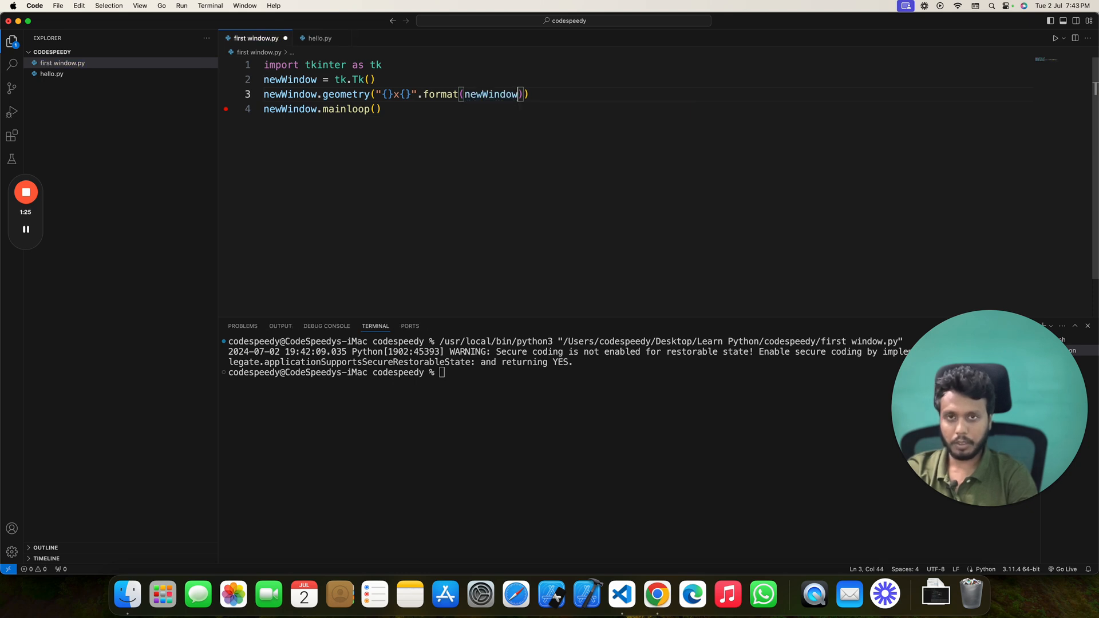
pyautogui.write('.')
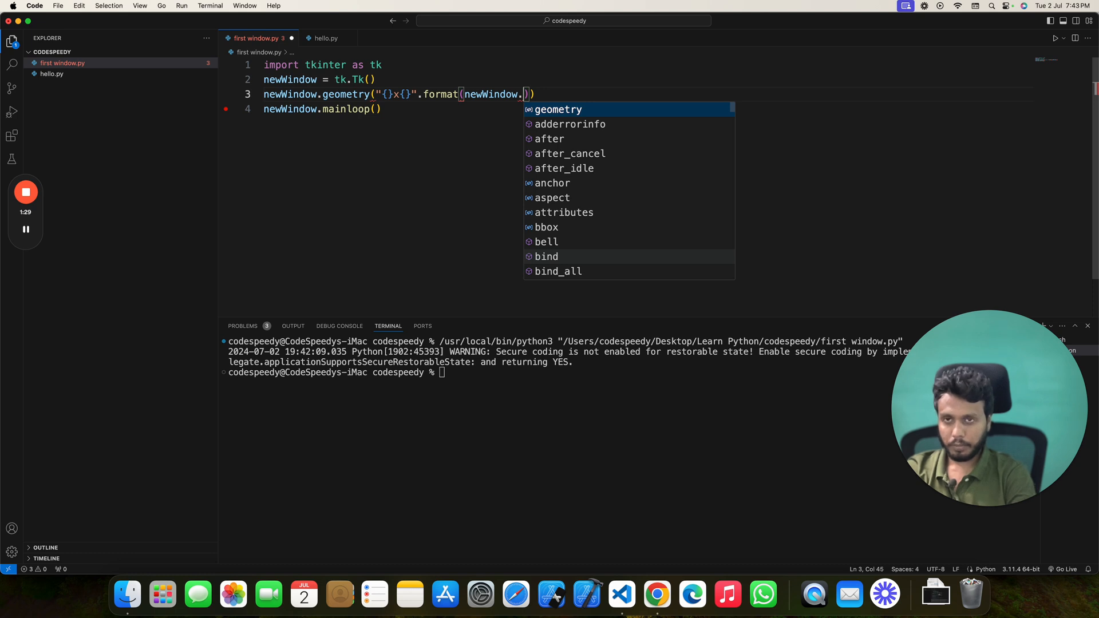
pyautogui.write('winfo_screenwidth(')
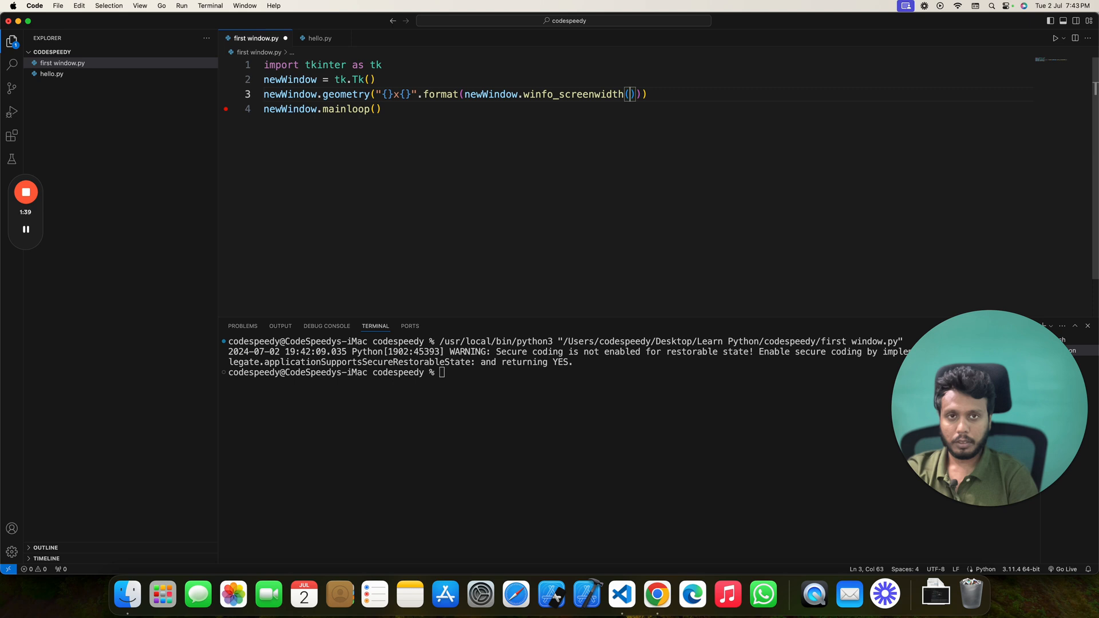
pyautogui.write(',')
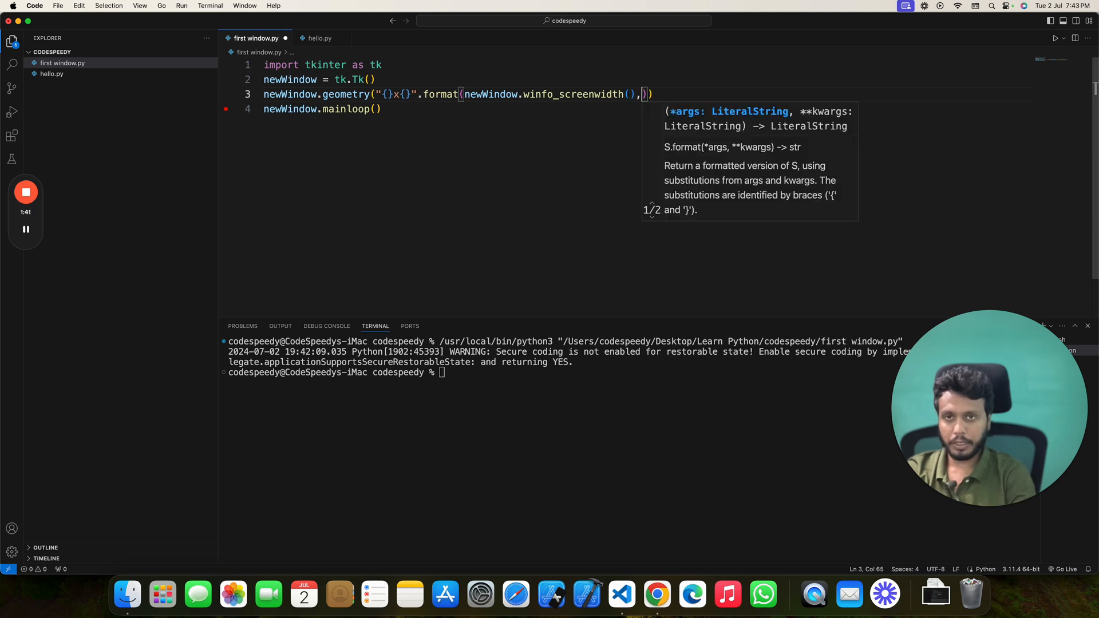
pyautogui.write('newWindow')
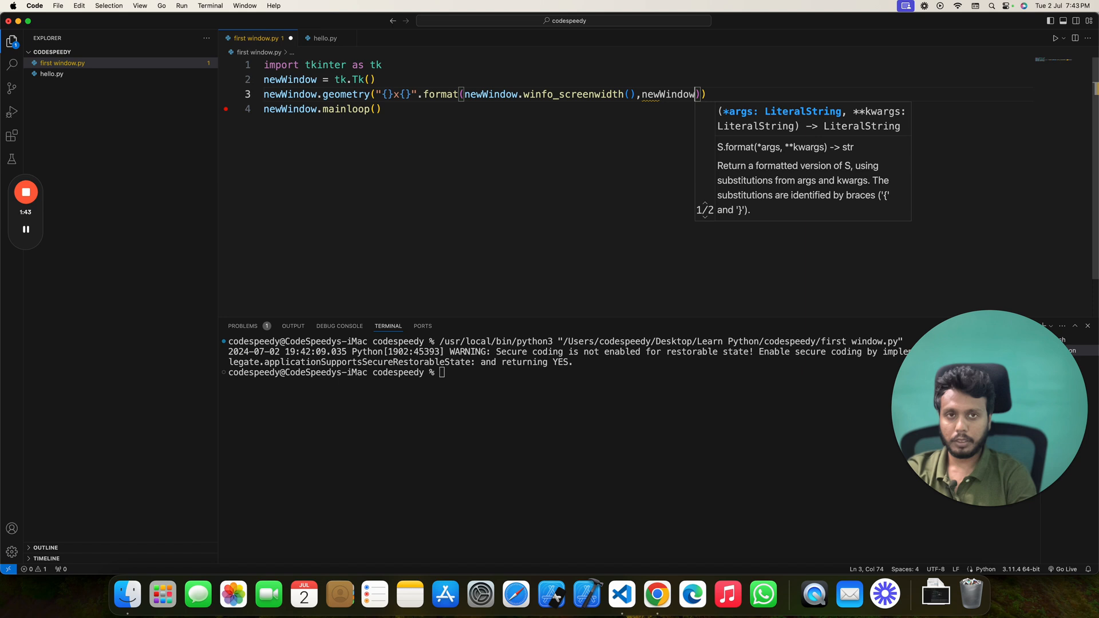
pyautogui.write('winfo_screenheight')
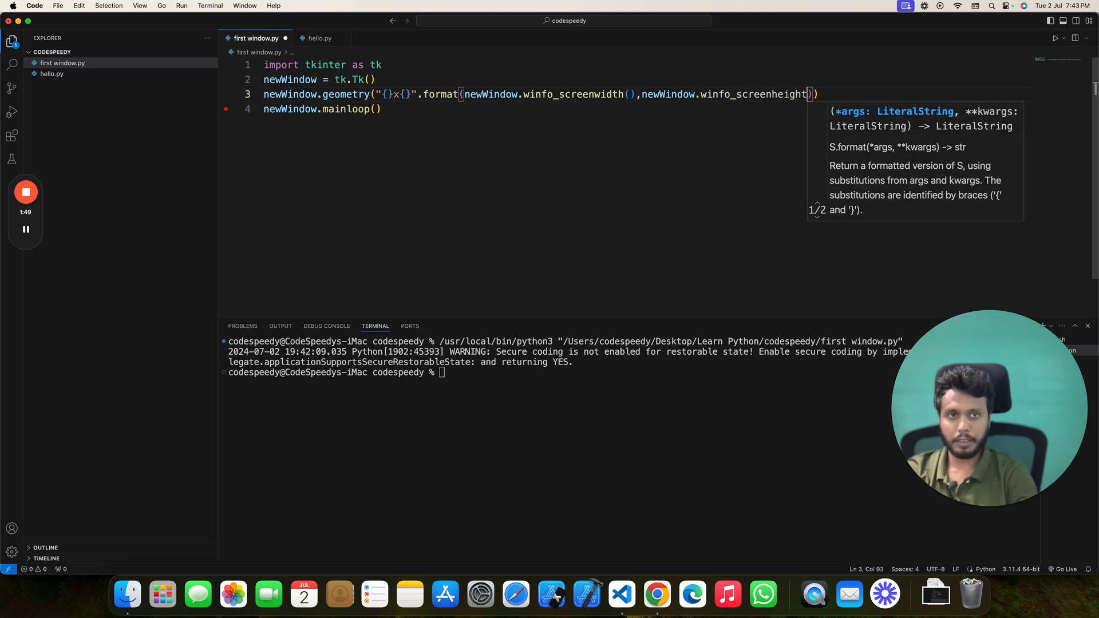
pyautogui.write('()')
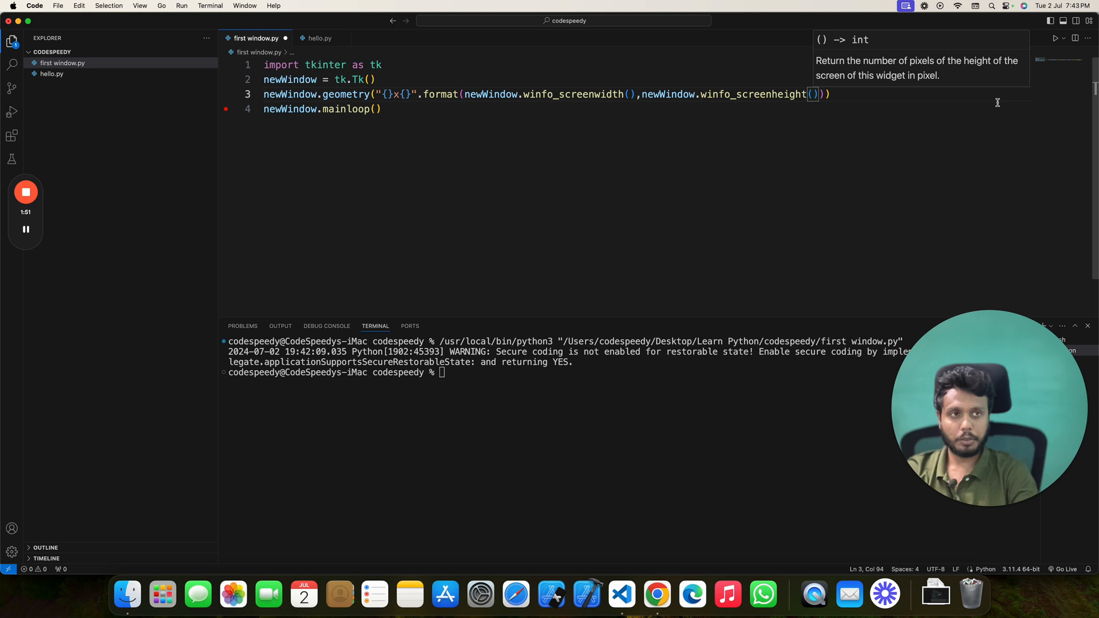
pyautogui.click(1056, 37)
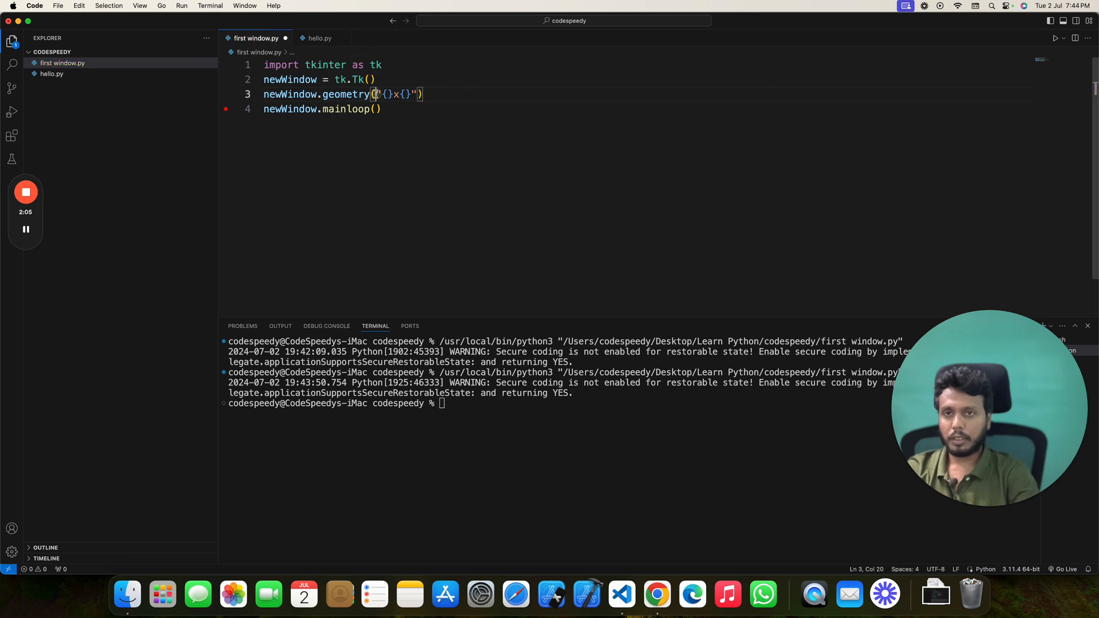
# Rewrite line 3 as an f-string starting with {newWindow.winfo_screenwidth()}.
pyautogui.write('f')
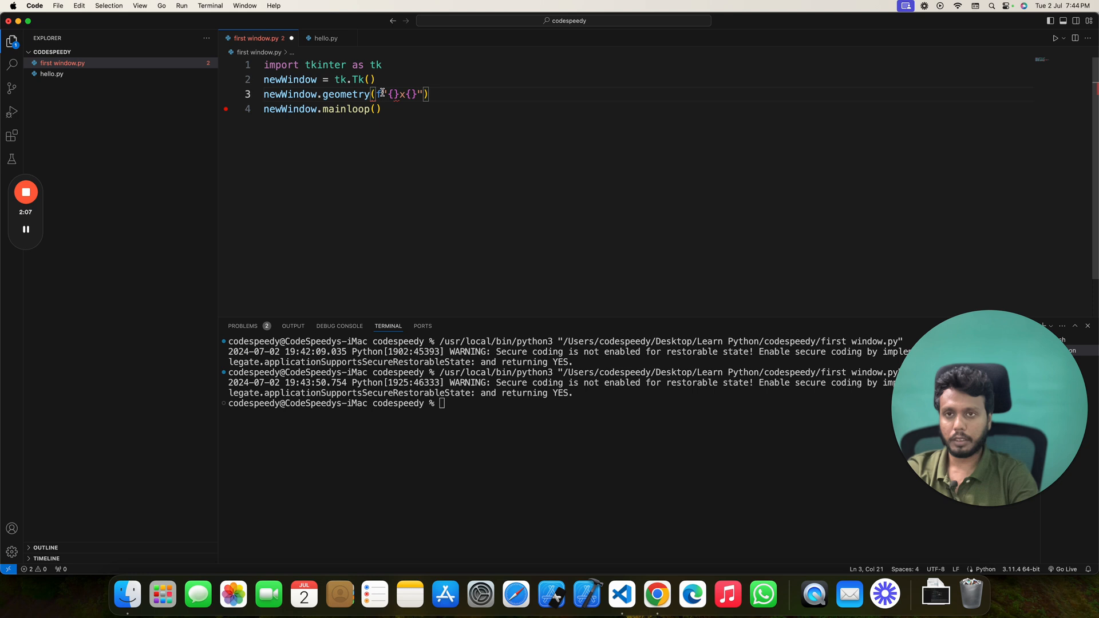
pyautogui.write('n')
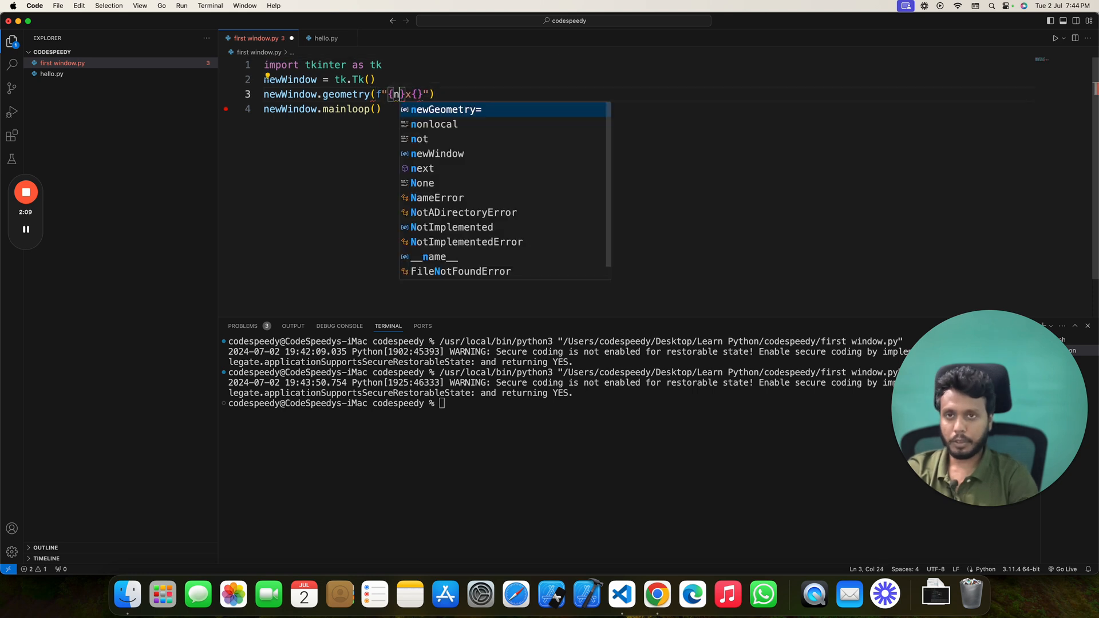
pyautogui.write('ewWindow.')
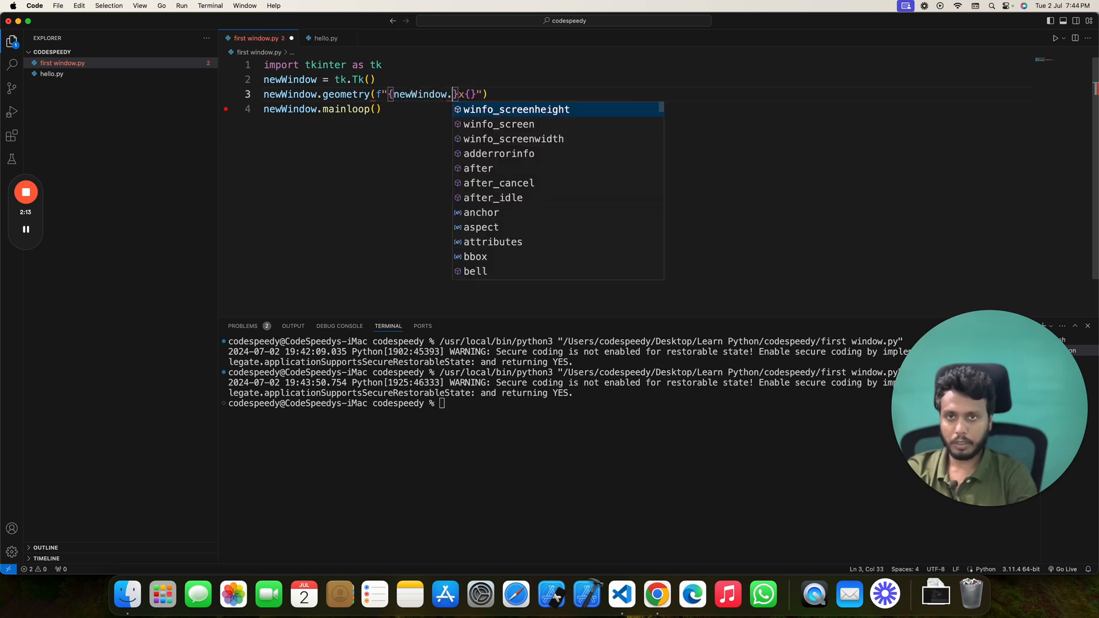
pyautogui.write('w')
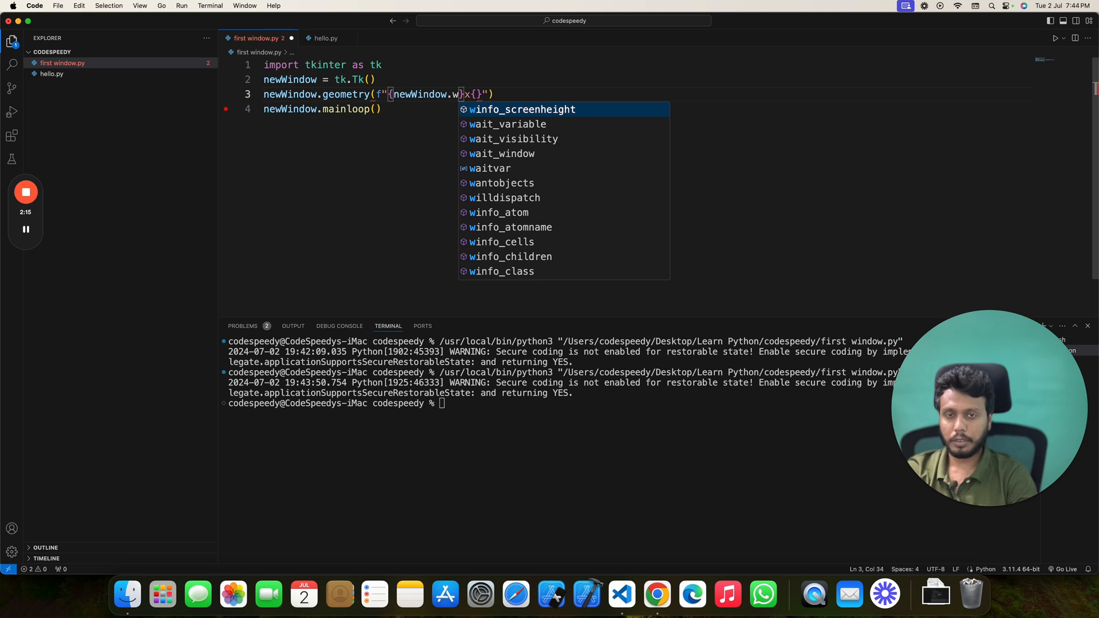
pyautogui.click(522, 110)
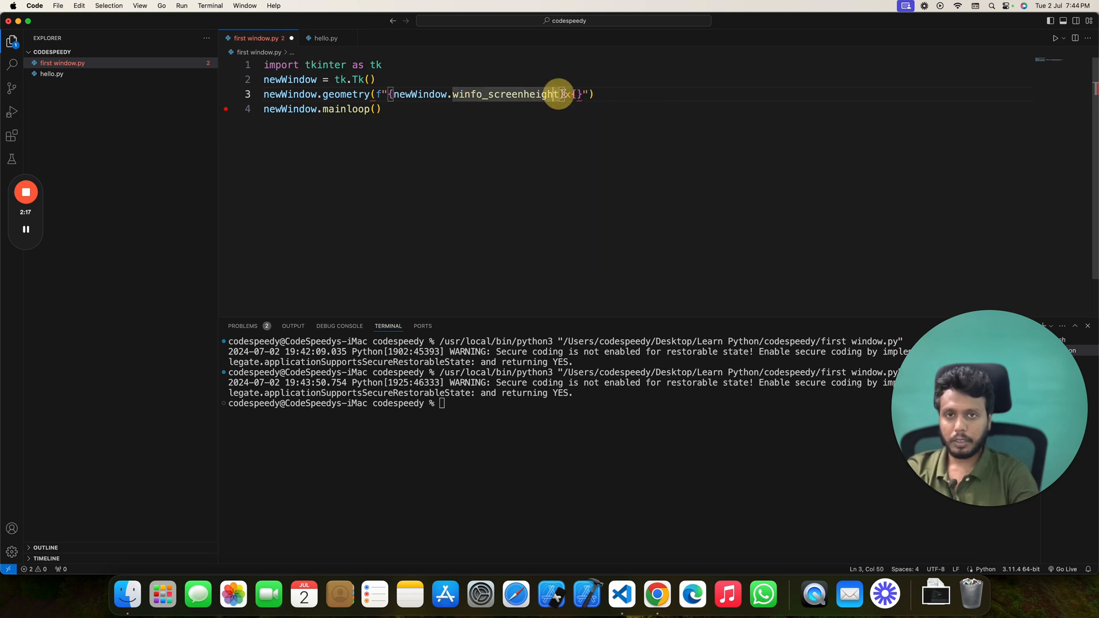
pyautogui.press('backspace')
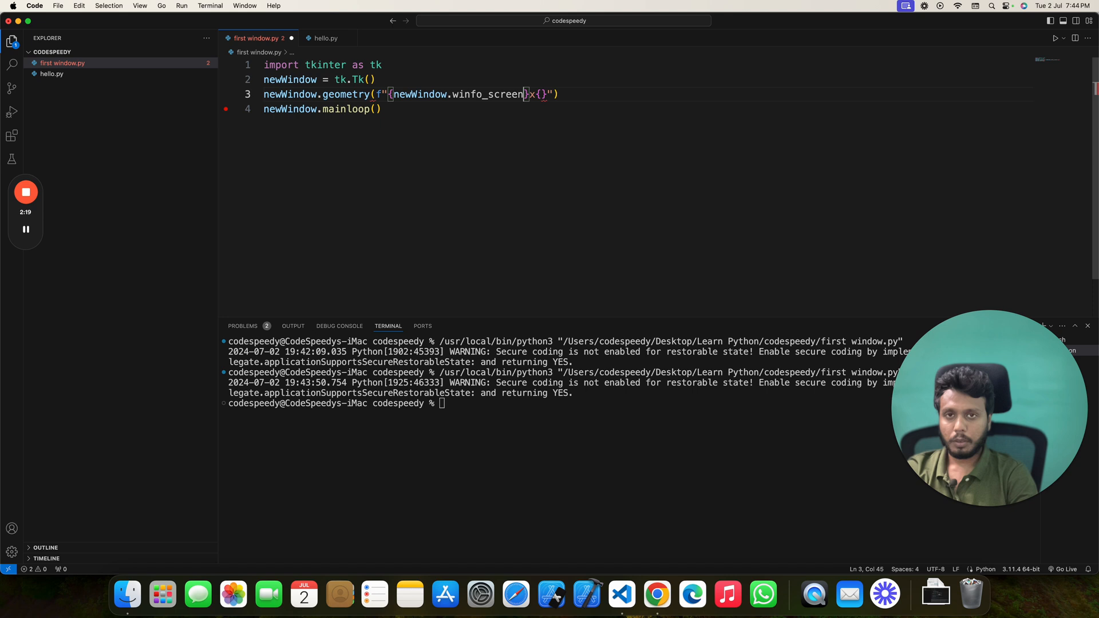
pyautogui.write('width(')
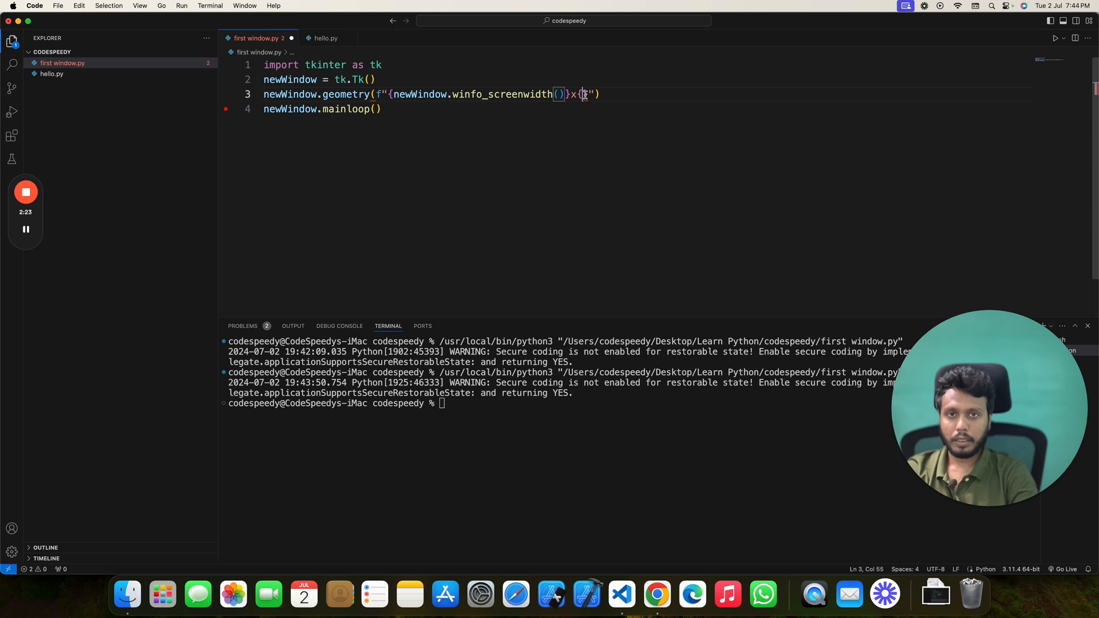
# Add {newWindow.winfo_screenheight()} after the x, run the file, and close the full-screen tk window.
pyautogui.write('newWindow')
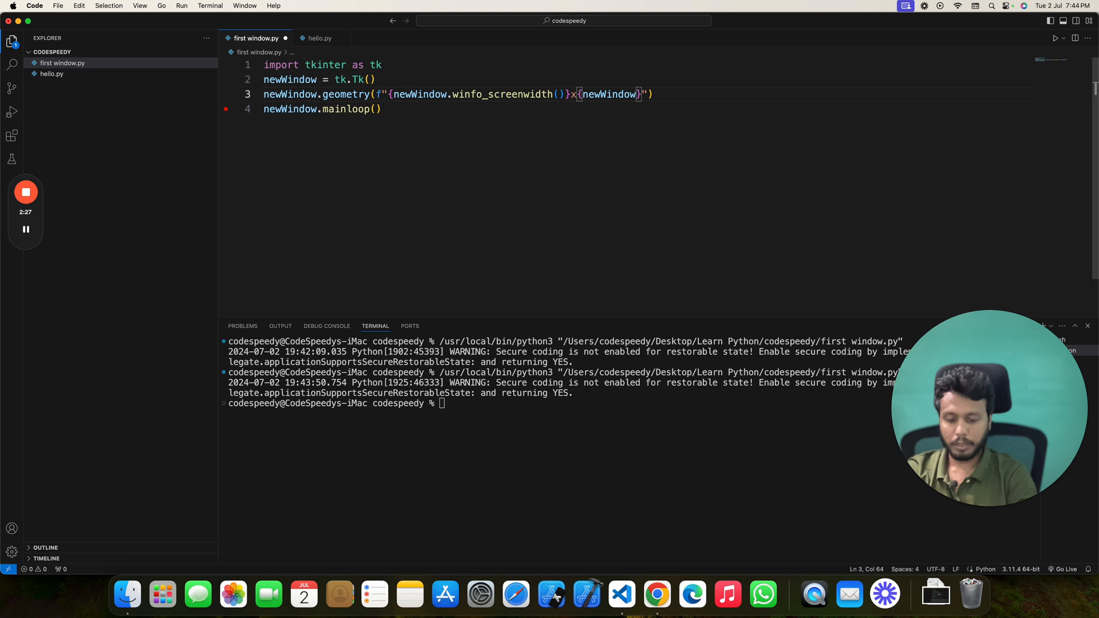
pyautogui.write('.winfo')
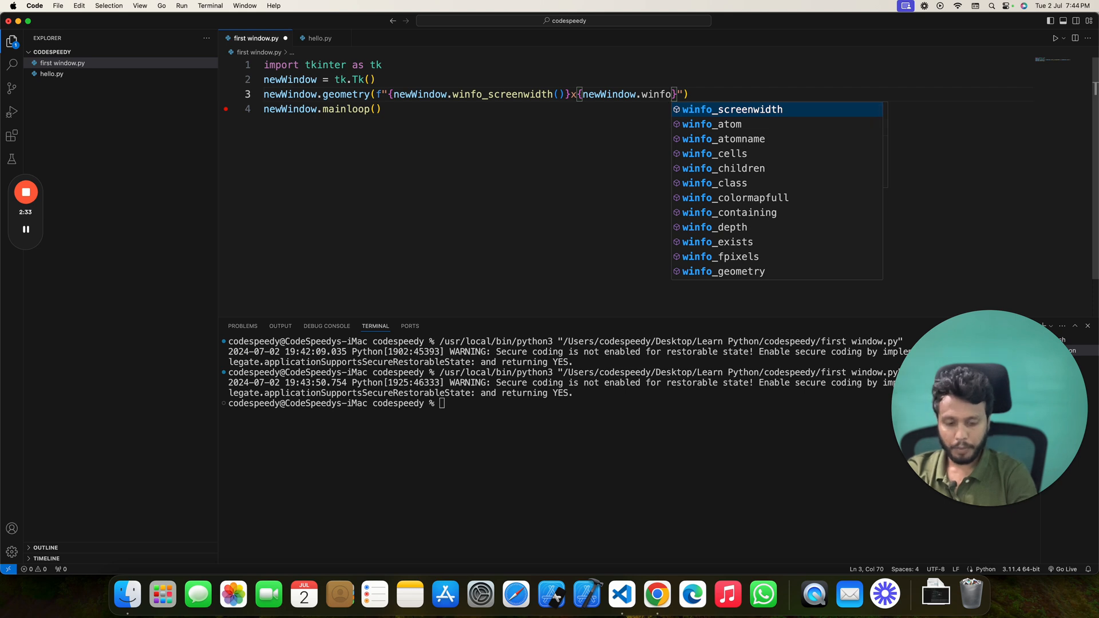
pyautogui.write('creenh')
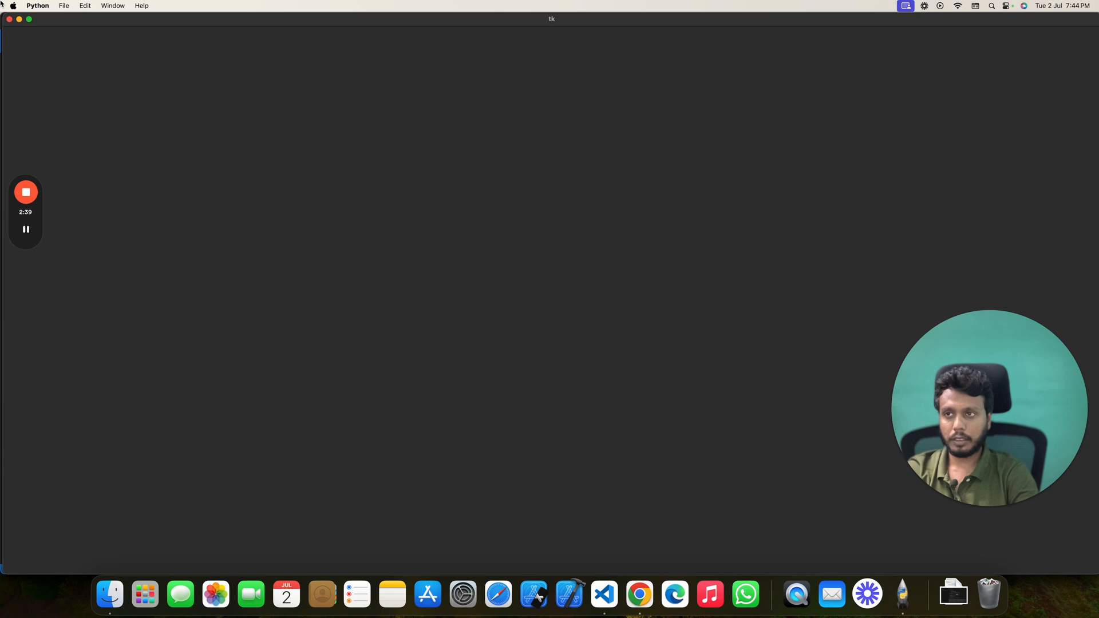
pyautogui.click(603, 594)
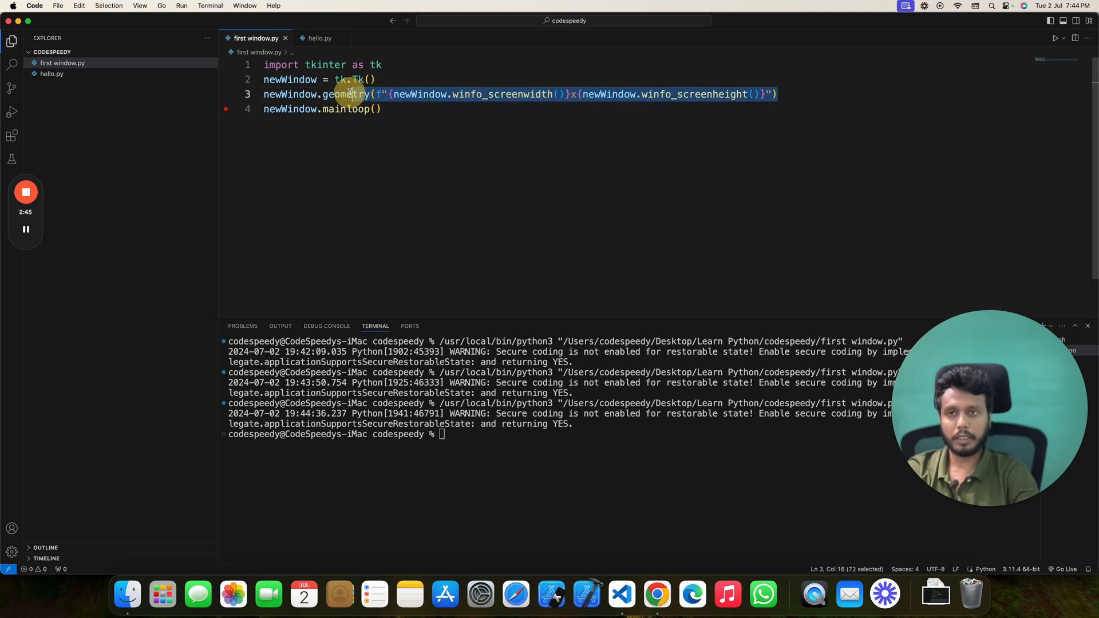
# Replace the geometry call on line 3 with newWindow.state("zoomed").
pyautogui.press('Backspace')
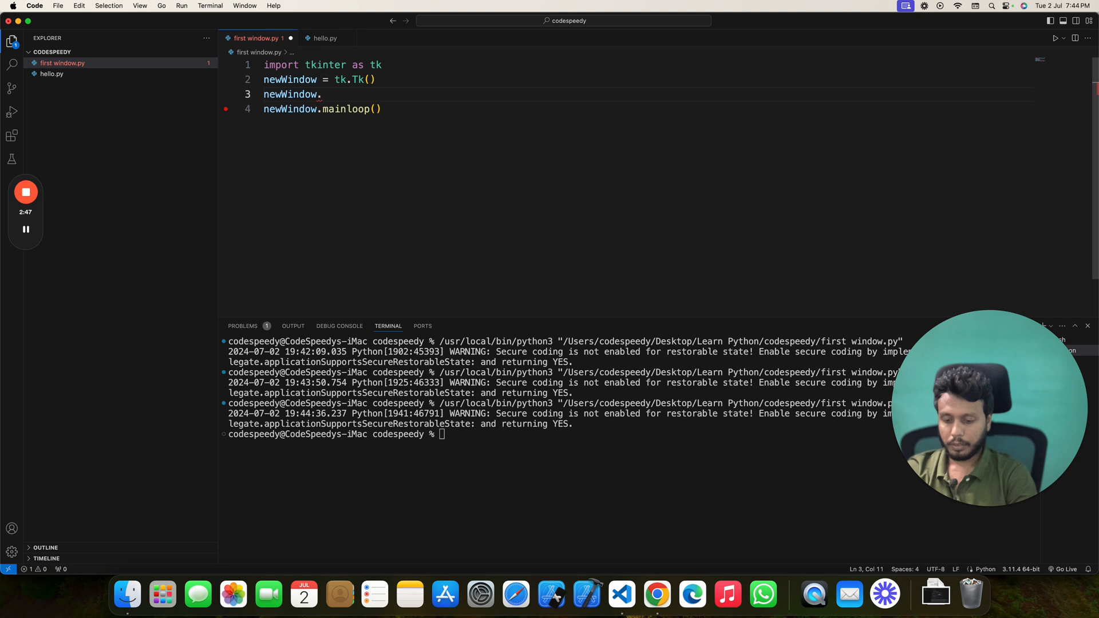
pyautogui.write('ate(')
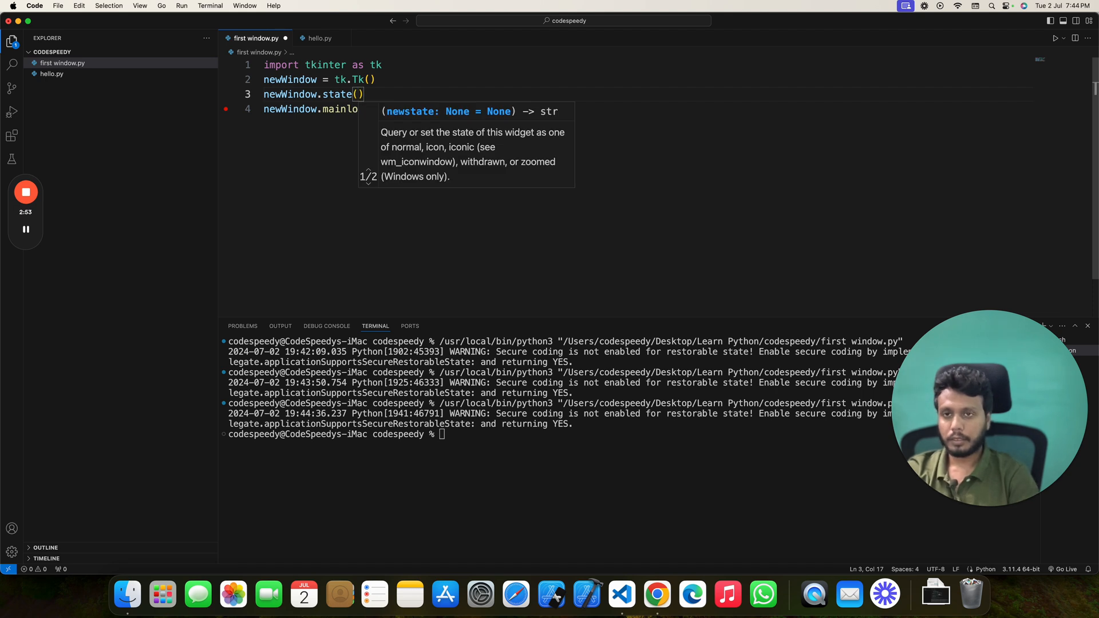
pyautogui.write('""')
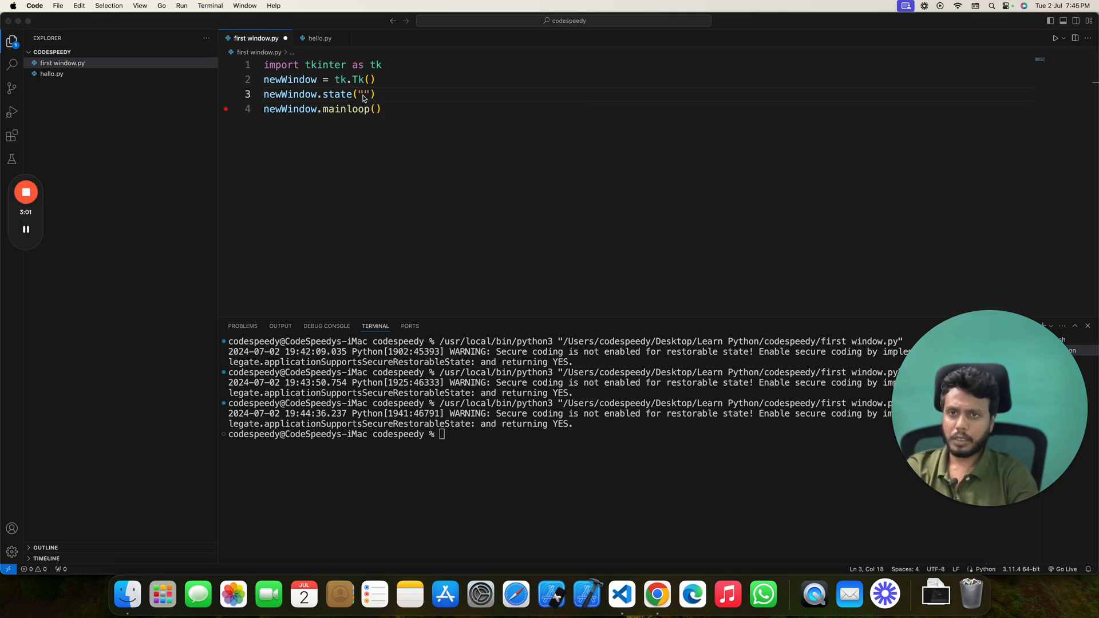
pyautogui.write('zo')
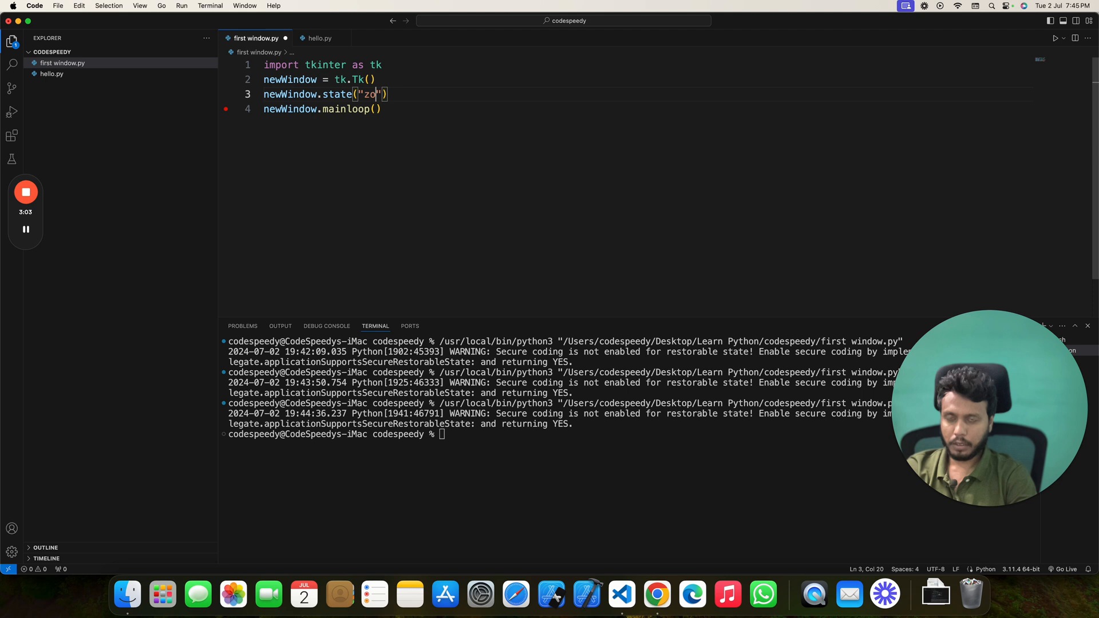
pyautogui.write('omed')
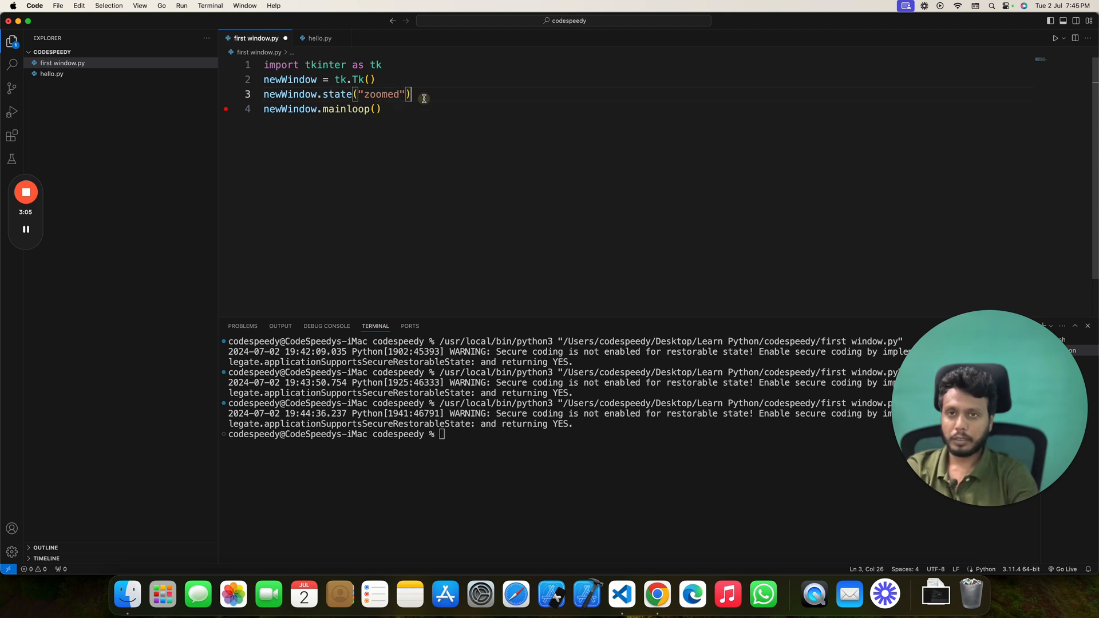
# Run the script twice with the zoomed state, then select state for replacement.
pyautogui.click(1055, 39)
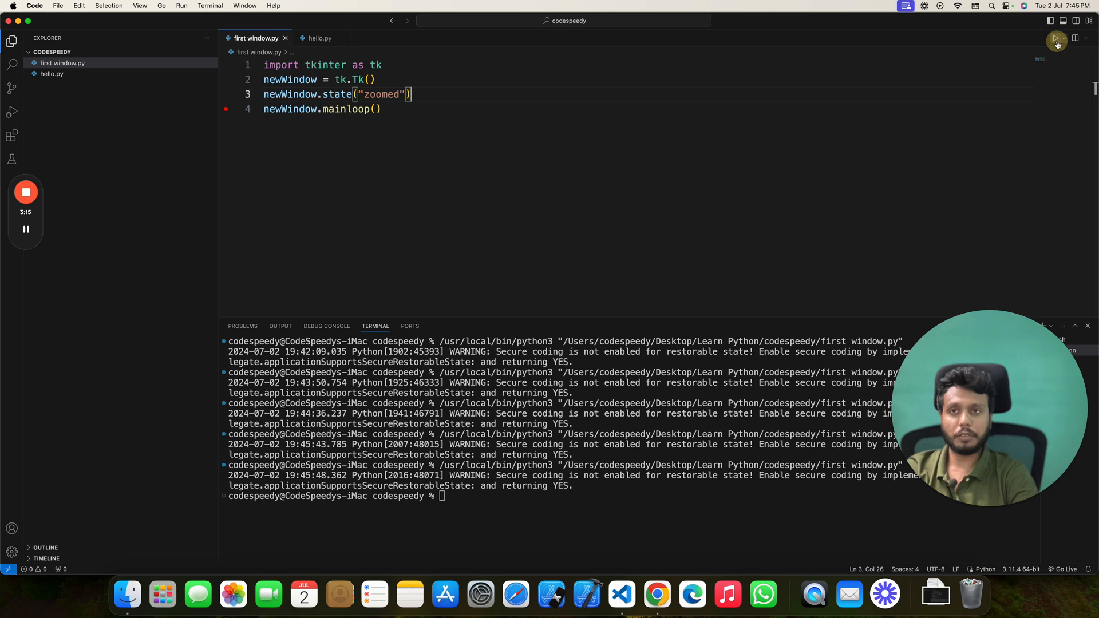
pyautogui.click(1056, 39)
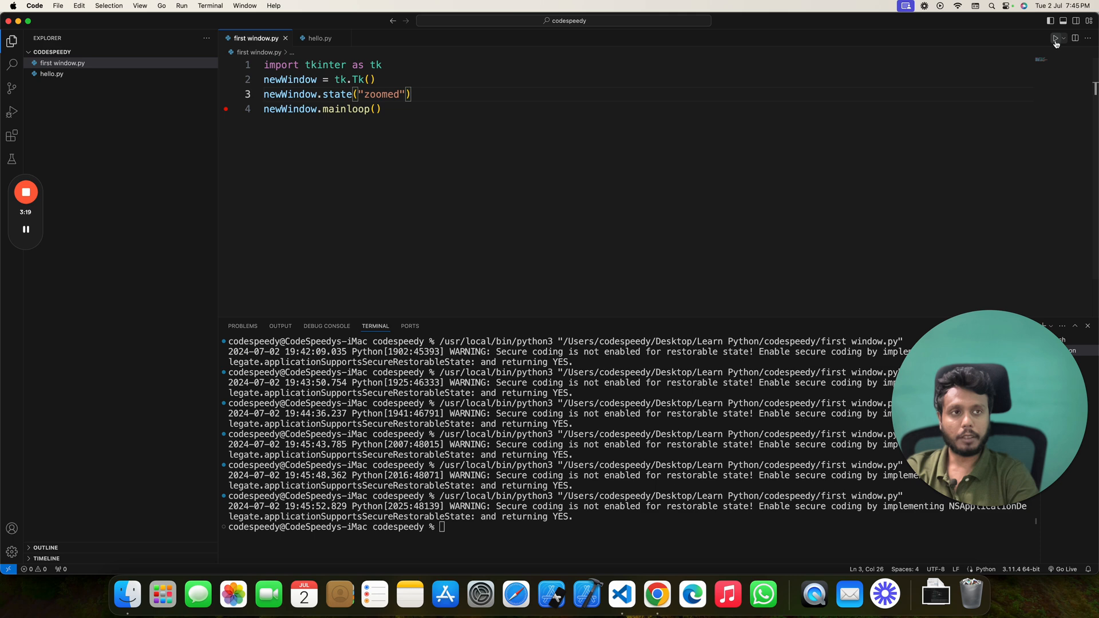
pyautogui.doubleClick(380, 93)
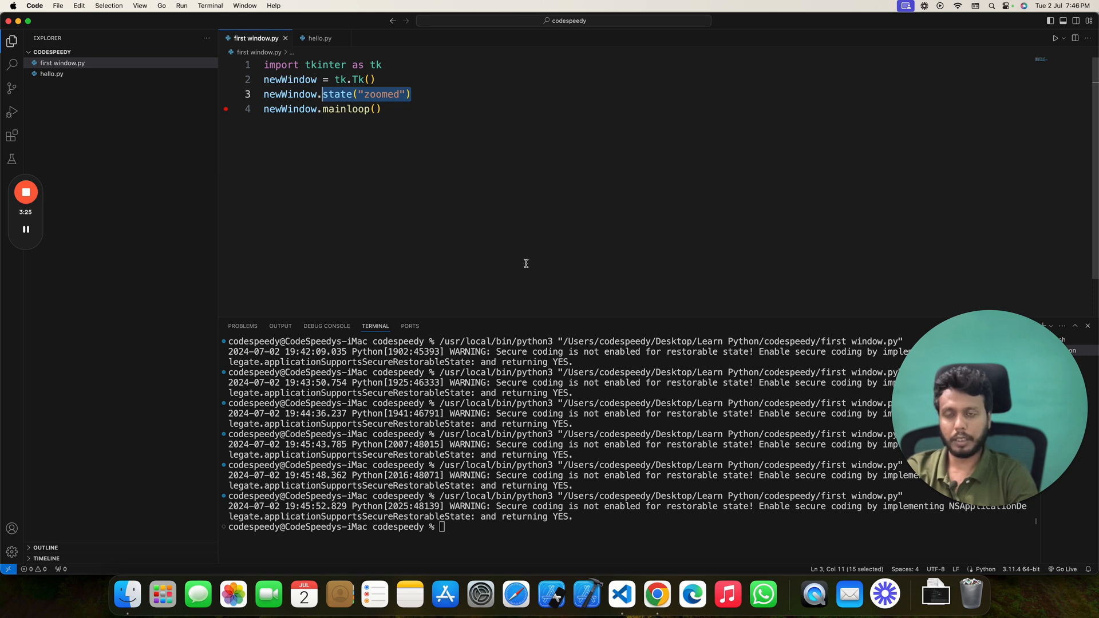
# Write newWindow.attributes("-fullscreen", True) on line 3.
pyautogui.write('attributes')
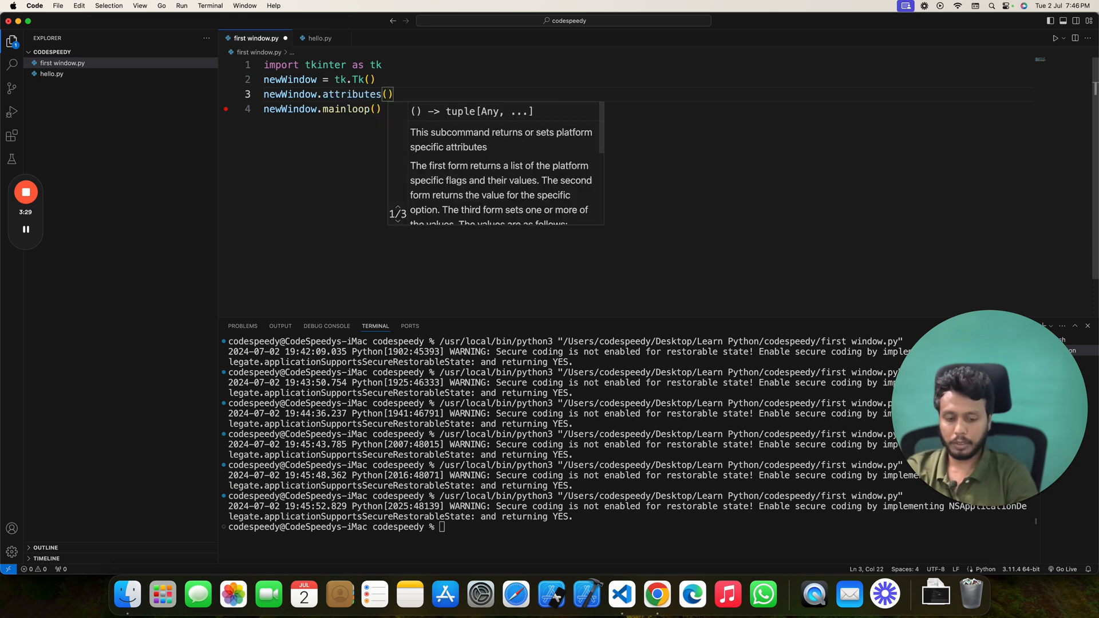
pyautogui.write('"')
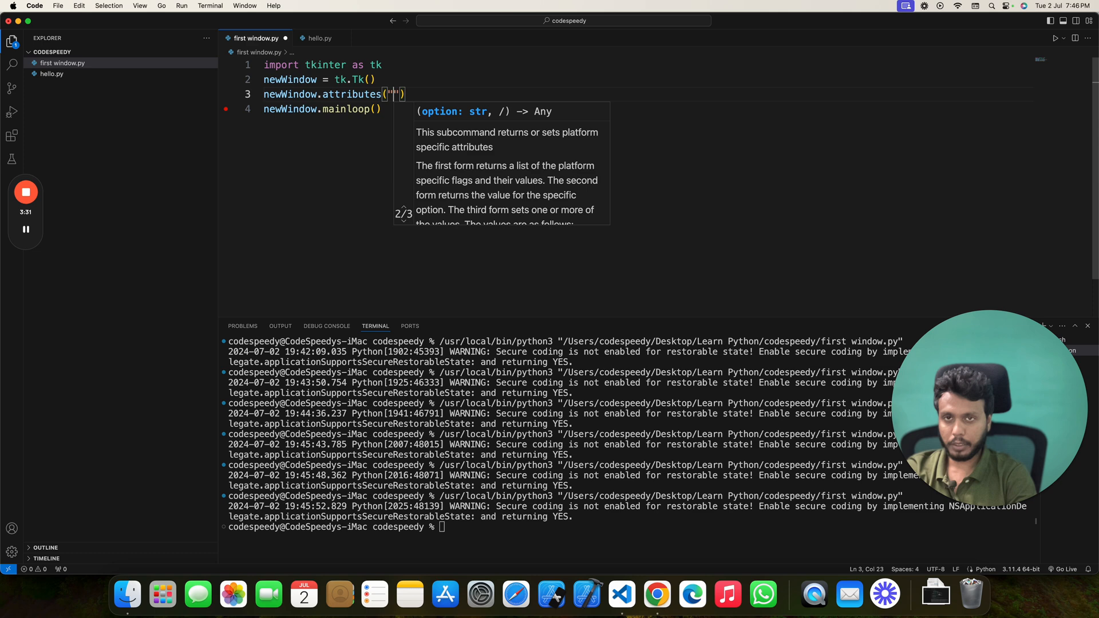
pyautogui.write('-')
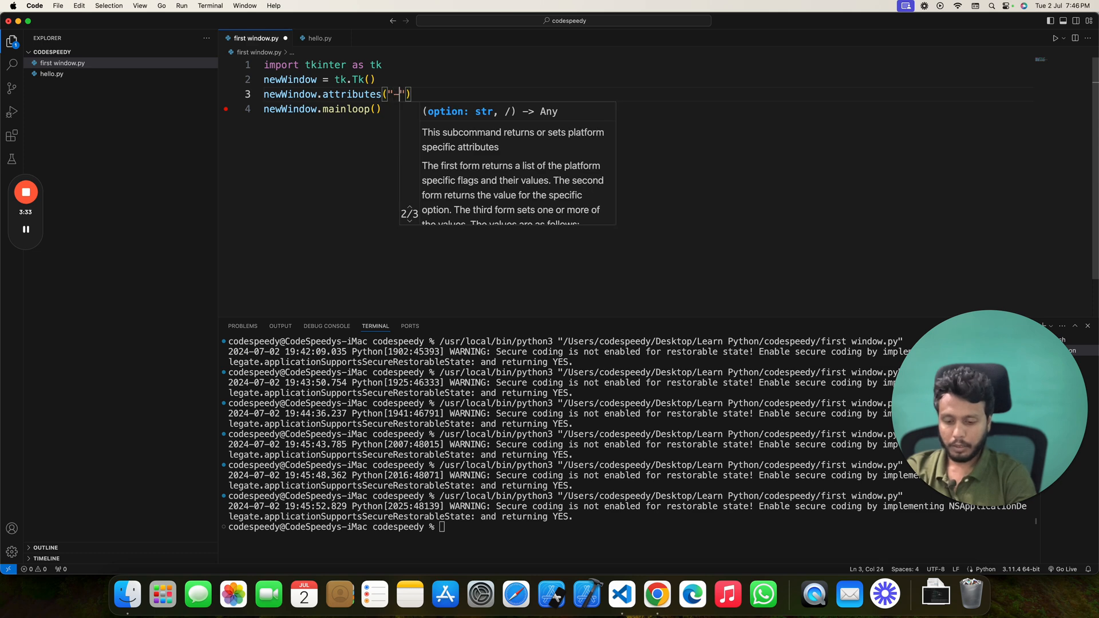
pyautogui.write('fi')
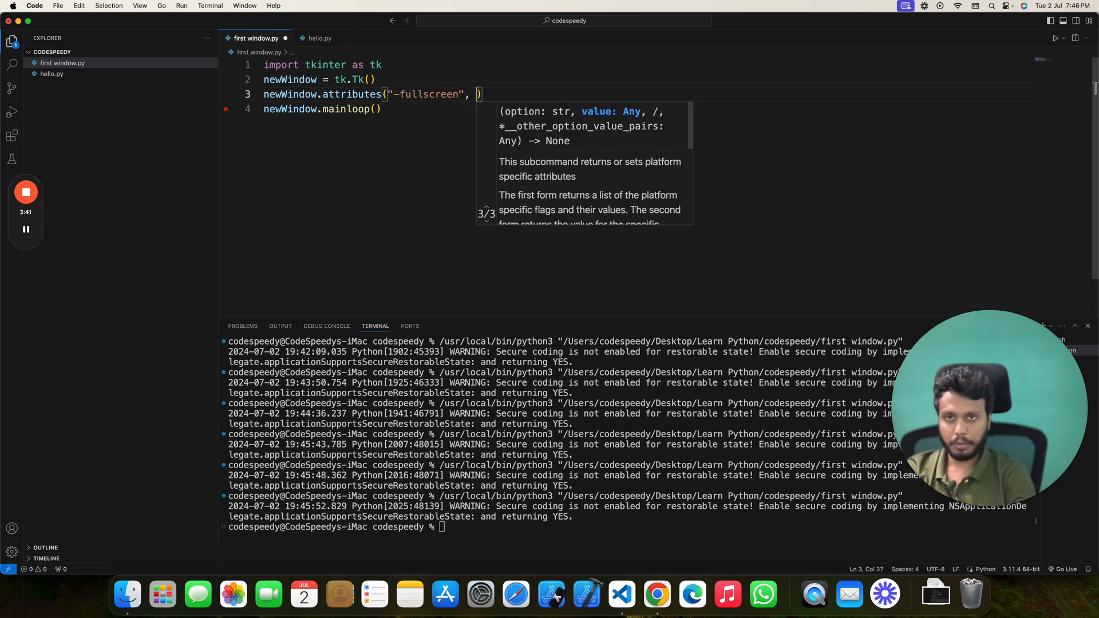
pyautogui.write('True')
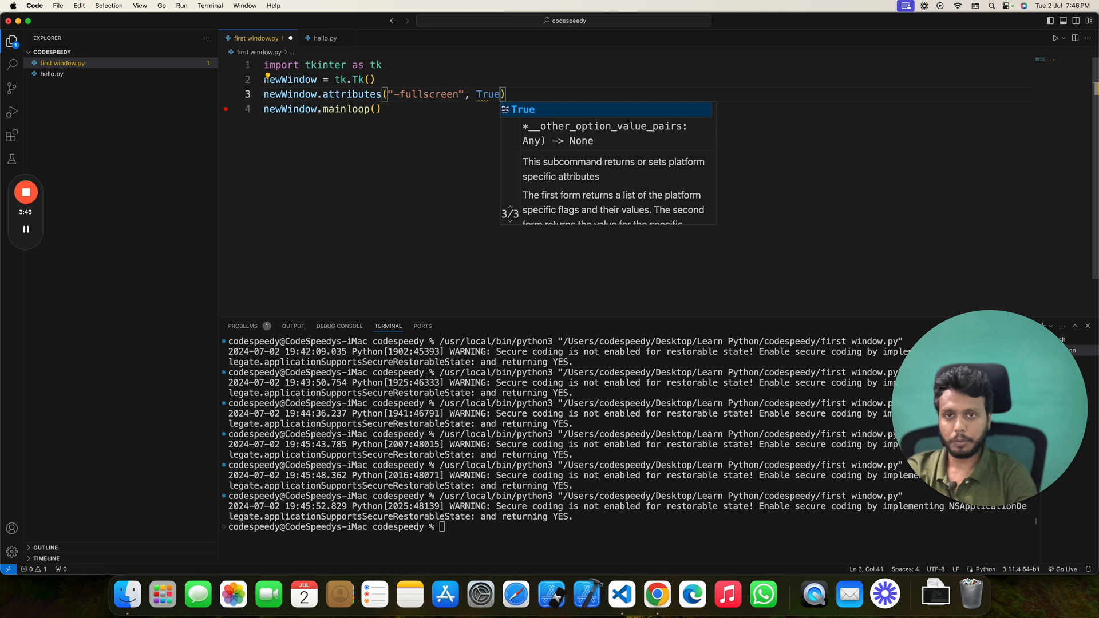